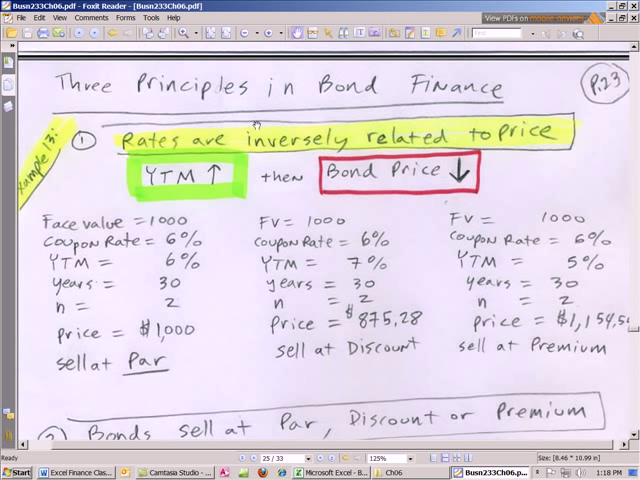
{"action": "mouse_move", "coordinate": [528, 122]}
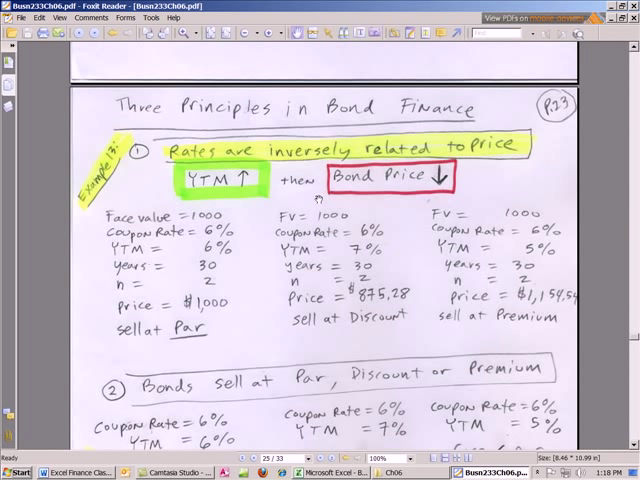
{"action": "mouse_move", "coordinate": [312, 160]}
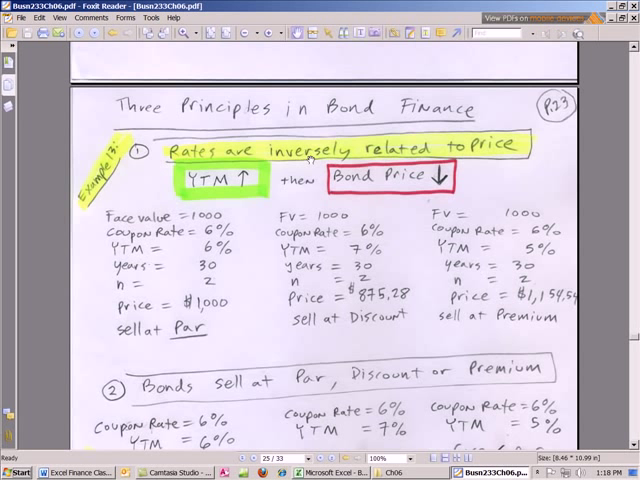
- Enter YTM values 6.5%, 7% and 10% in B11, dropping the bond price to 621.41 (Discount)
{"action": "scroll", "scroll_direction": "down", "scroll_amount": 3}
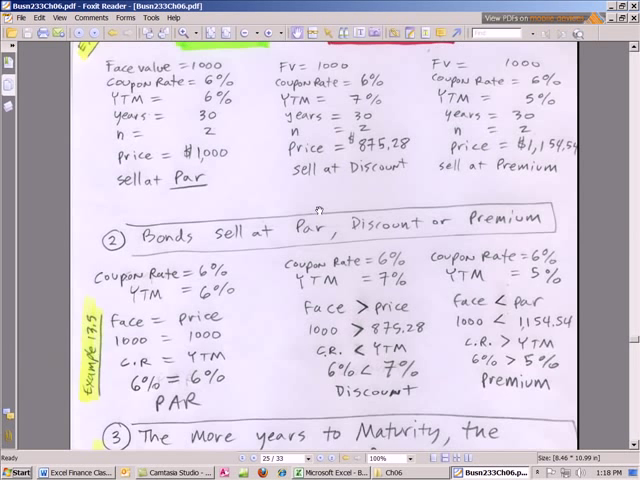
{"action": "scroll", "scroll_direction": "down", "scroll_amount": 3}
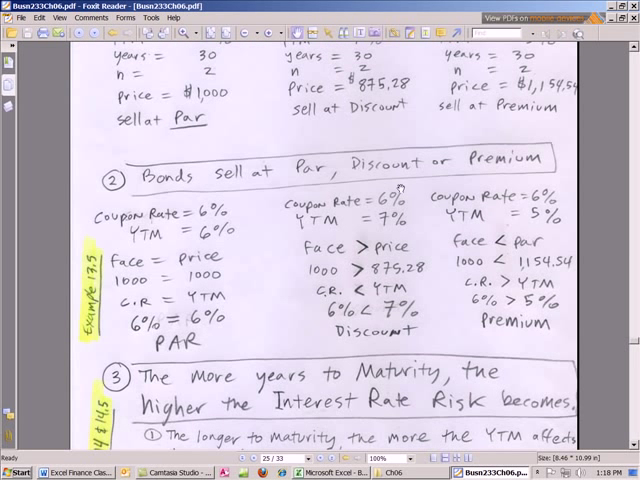
{"action": "scroll", "scroll_direction": "down", "scroll_amount": 3}
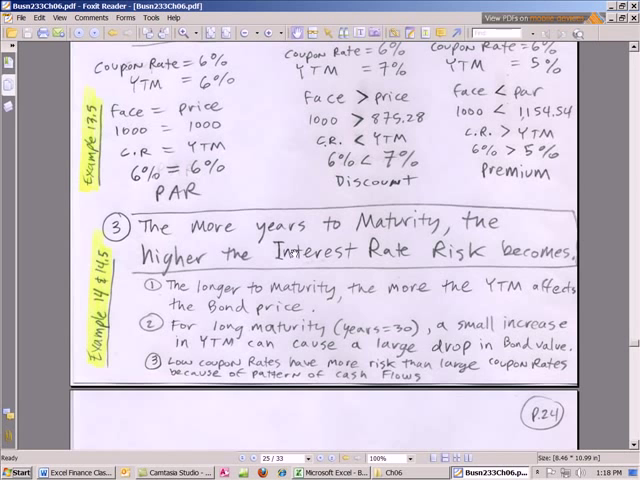
{"action": "scroll", "scroll_direction": "up", "scroll_amount": 3}
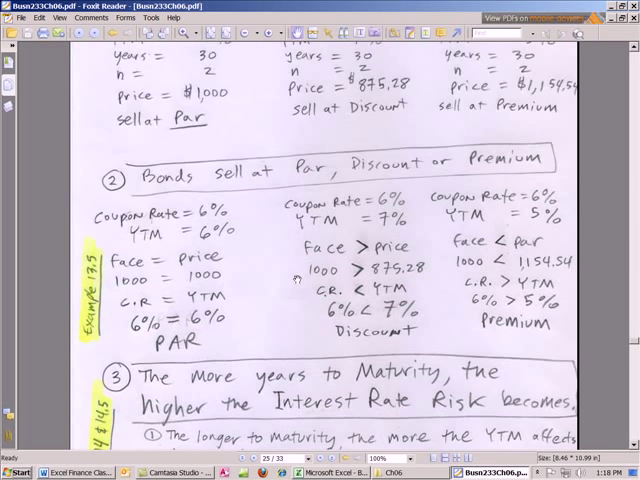
{"action": "scroll", "scroll_direction": "up", "scroll_amount": 3}
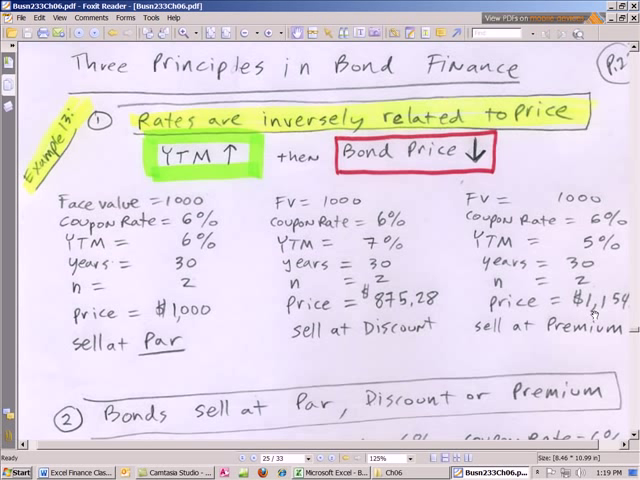
{"action": "mouse_move", "coordinate": [344, 284]}
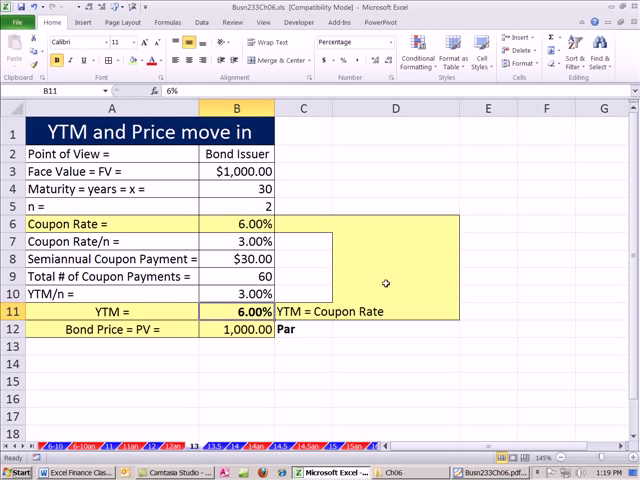
{"action": "type", "text": "6.5"}
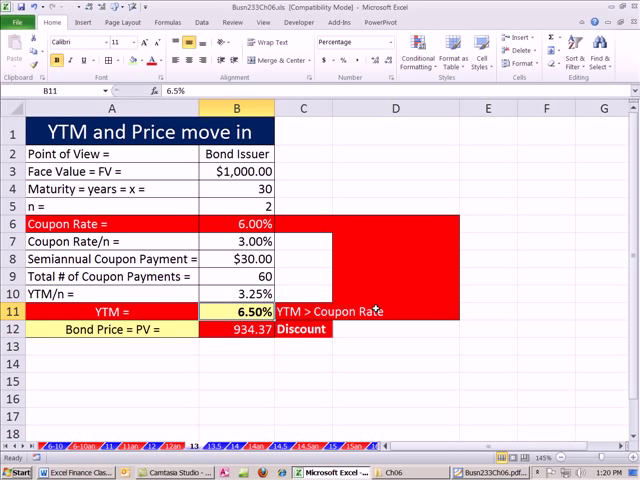
{"action": "mouse_move", "coordinate": [444, 268]}
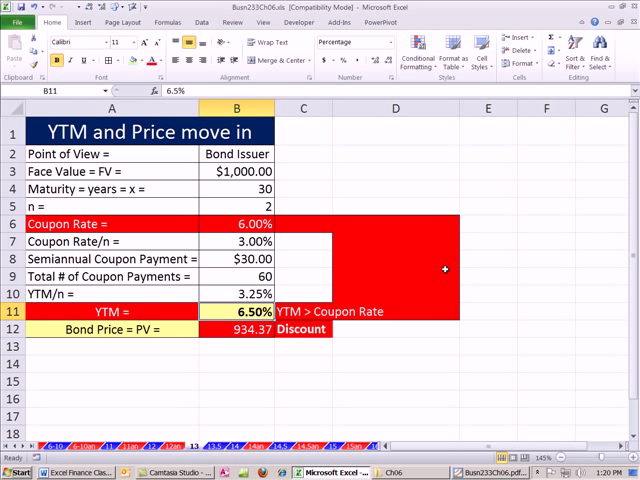
{"action": "type", "text": "7%"}
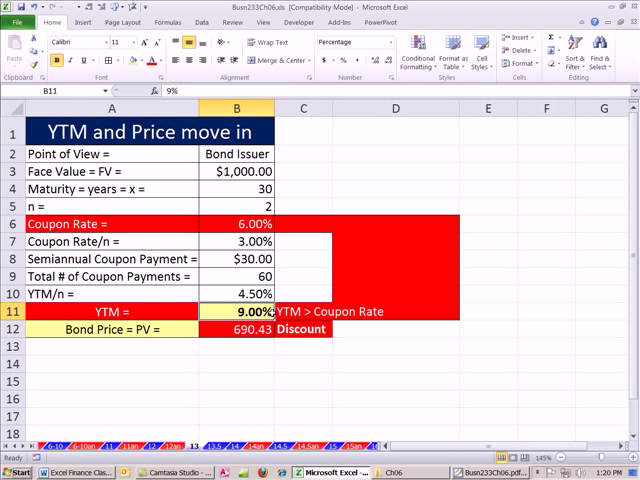
{"action": "type", "text": "10%"}
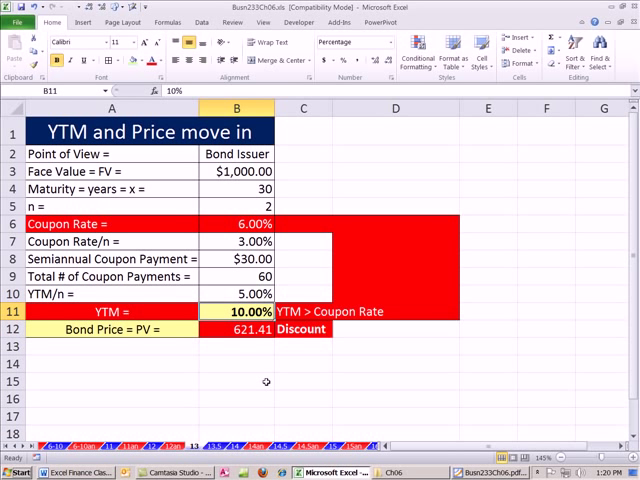
{"action": "mouse_move", "coordinate": [360, 250]}
{"action": "type", "text": "6"}
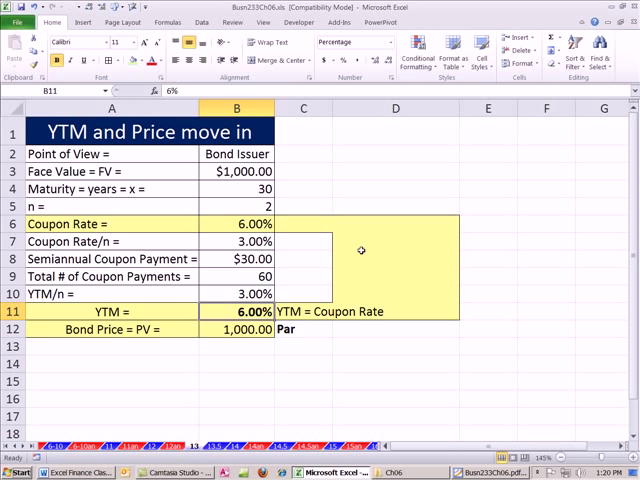
- Enter lower YTM values 5.5% and 5% in B11, pushing the bond price to a premium
{"action": "type", "text": "5.5%"}
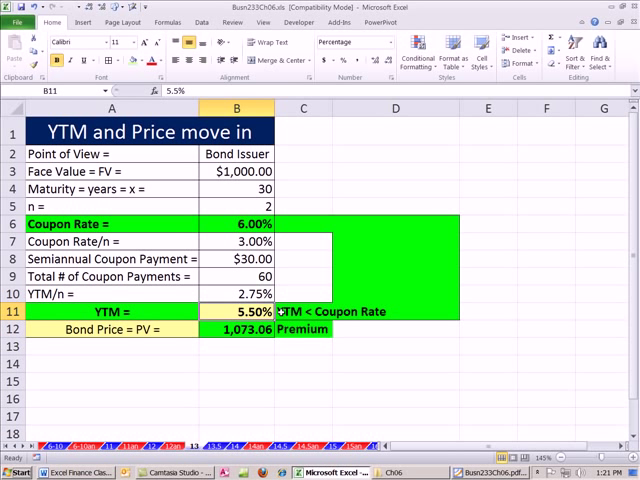
{"action": "mouse_move", "coordinate": [284, 232]}
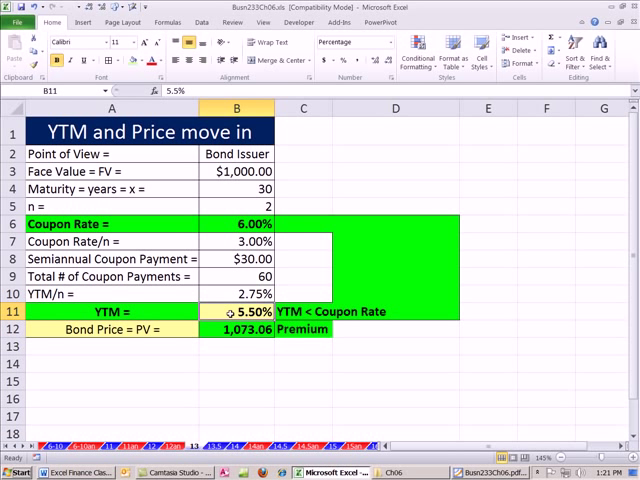
{"action": "type", "text": "5%"}
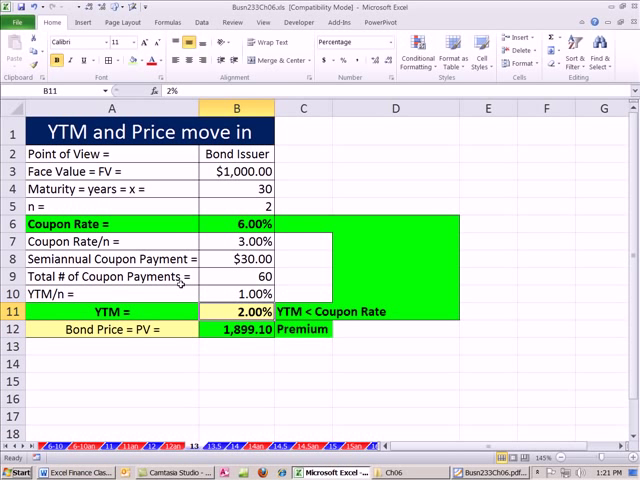
{"action": "mouse_move", "coordinate": [198, 376]}
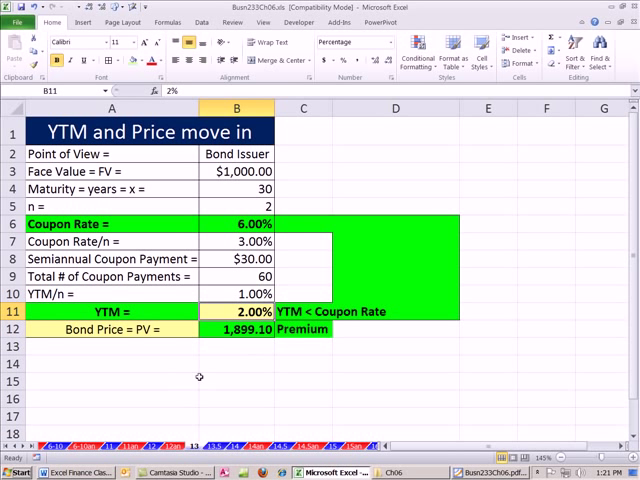
{"action": "left_click", "coordinate": [110, 382]}
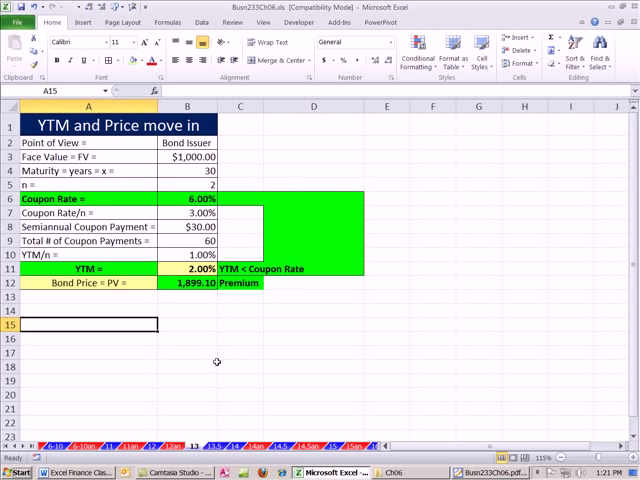
{"action": "mouse_move", "coordinate": [240, 360]}
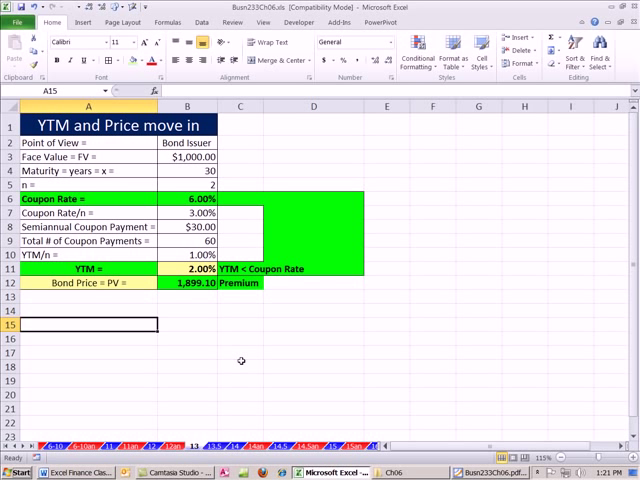
- Add Rate and Price headers and start the rate series with 0.04 and 0.05 in A16:A17
{"action": "type", "text": "Price"}
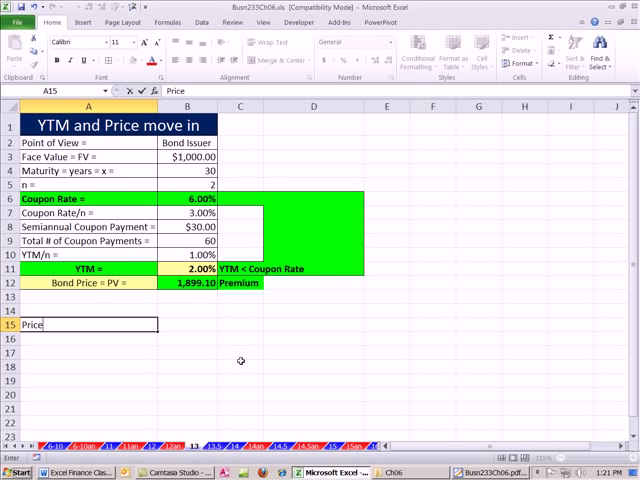
{"action": "mouse_move", "coordinate": [156, 348]}
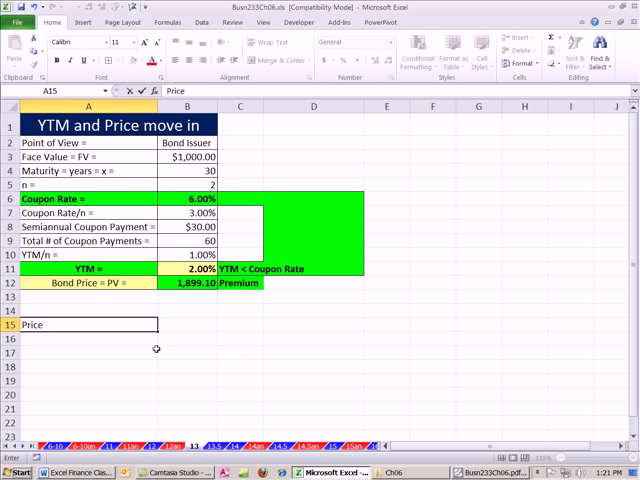
{"action": "left_click", "coordinate": [84, 340]}
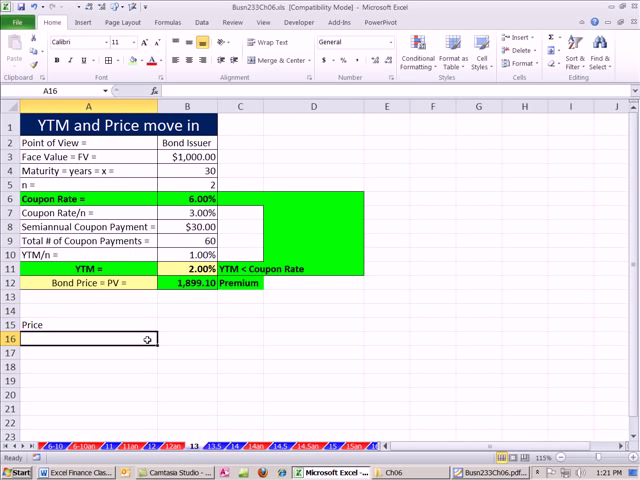
{"action": "left_click", "coordinate": [86, 324]}
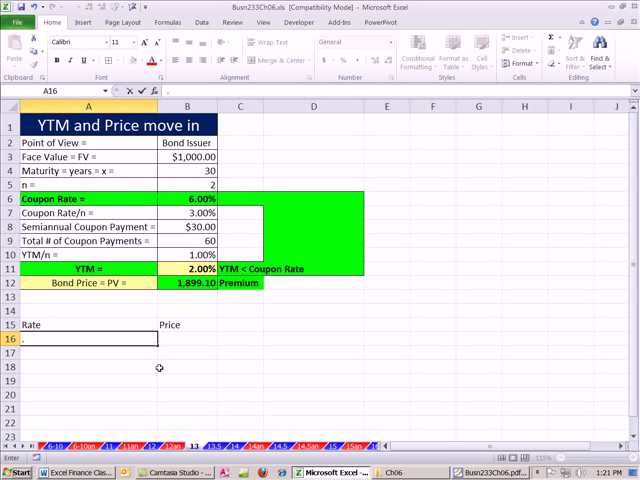
{"action": "type", "text": ".04"}
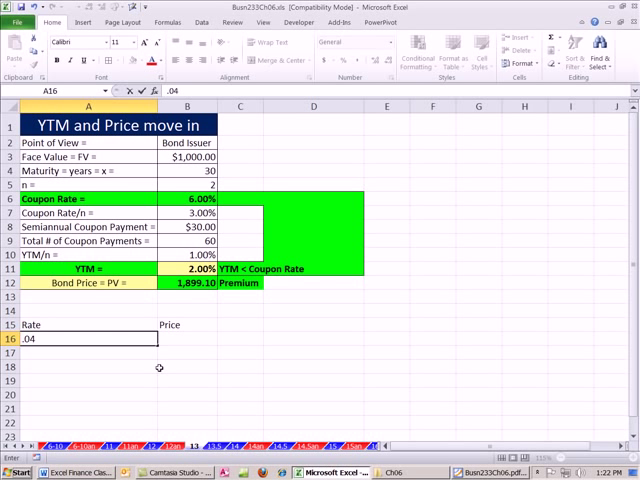
{"action": "key", "text": "Return"}
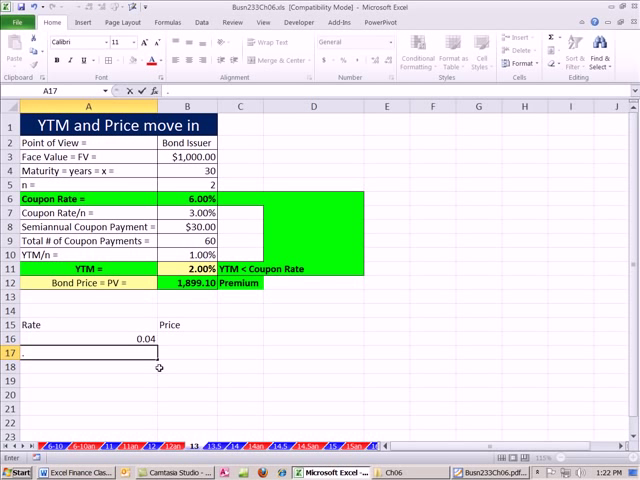
{"action": "type", "text": "0.05"}
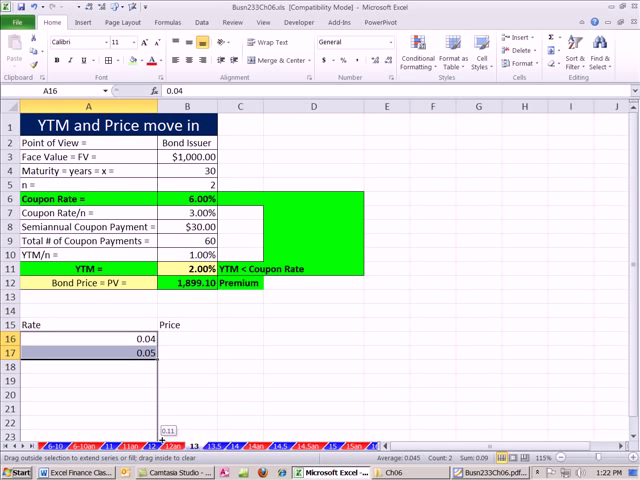
{"action": "scroll", "scroll_direction": "down", "scroll_amount": 3}
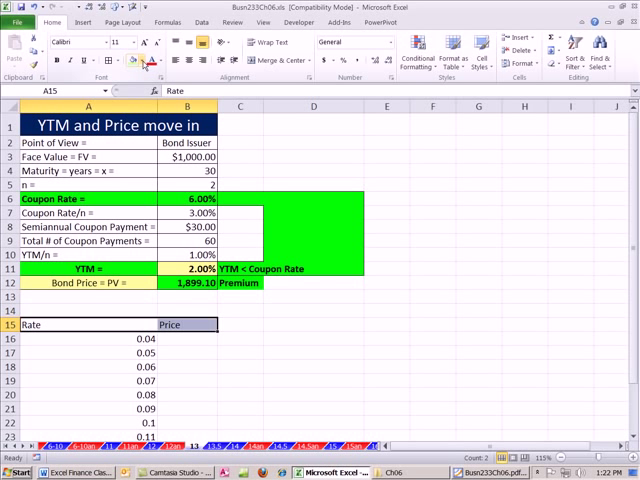
- Shade the Rate and Price header cells with a dark fill and white text
{"action": "left_click", "coordinate": [148, 60]}
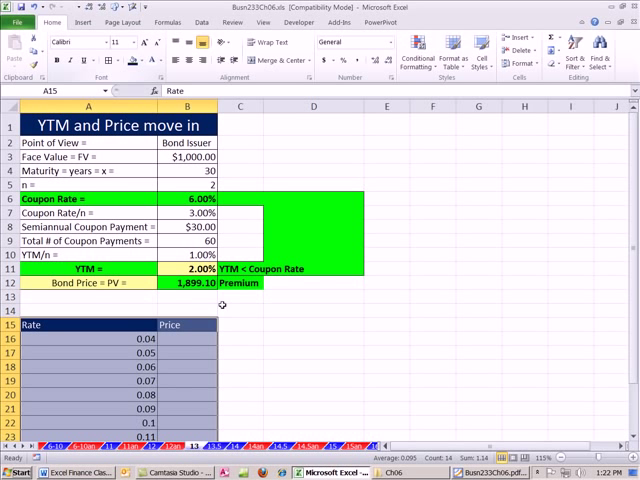
{"action": "left_click", "coordinate": [188, 340]}
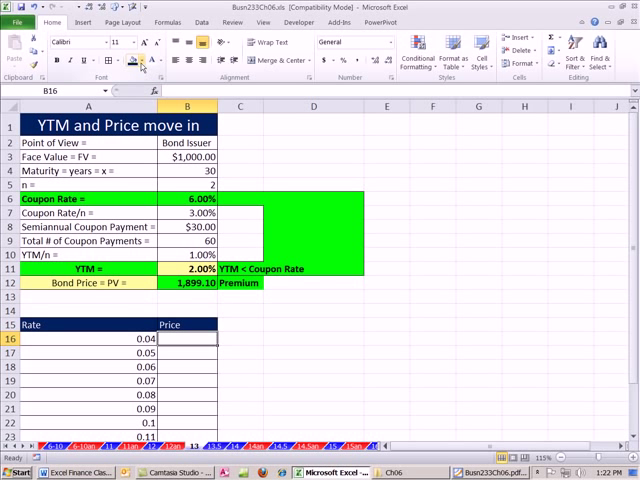
{"action": "left_click", "coordinate": [144, 60]}
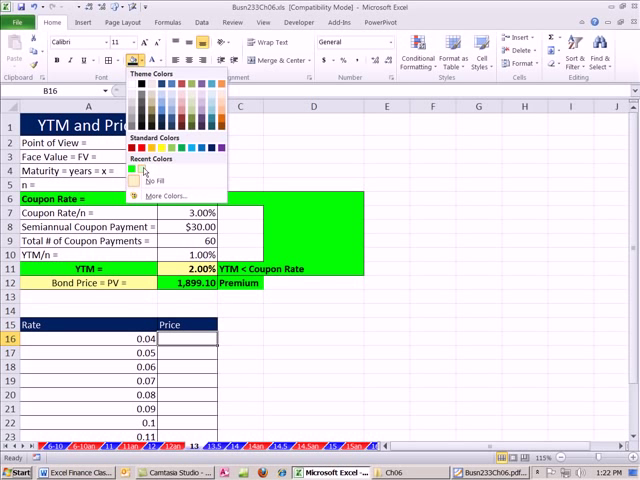
{"action": "left_click", "coordinate": [132, 168]}
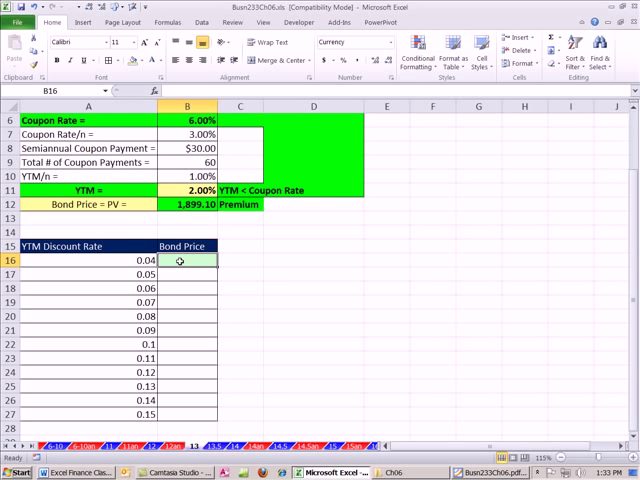
- Fill the Bond Price column with =PV(A16/$B$5, periods, -$B$8, -B3) for every rate
{"action": "type", "text": "=p"}
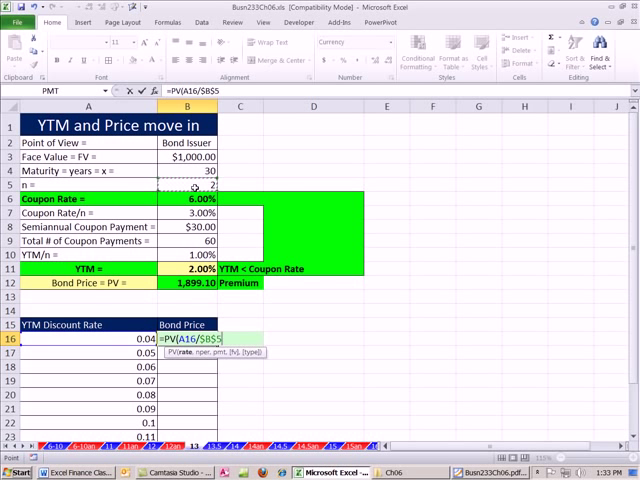
{"action": "mouse_move", "coordinate": [288, 290]}
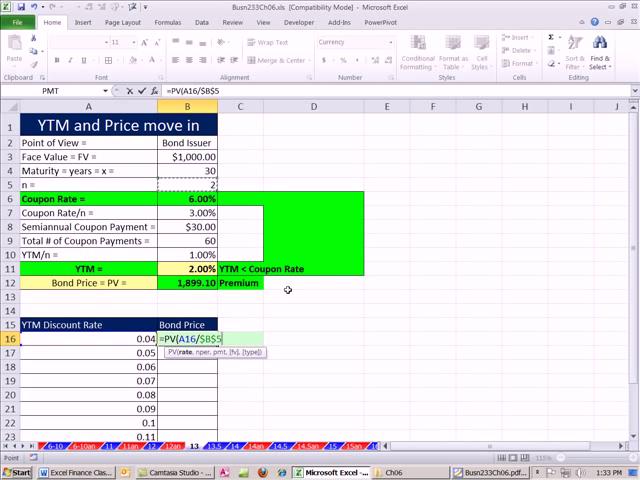
{"action": "type", "text": ",B9"}
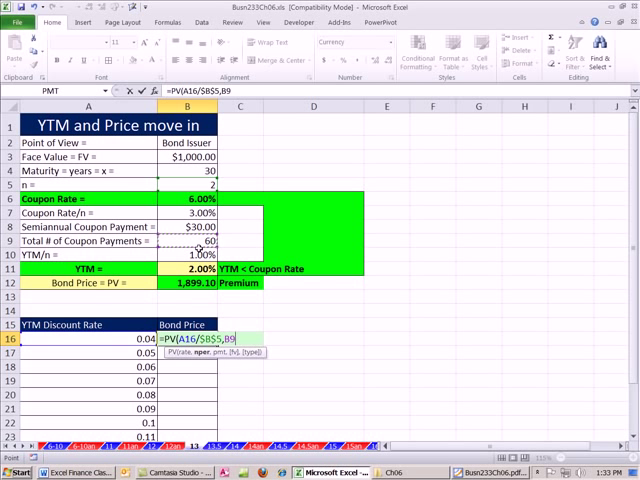
{"action": "key", "text": "f4"}
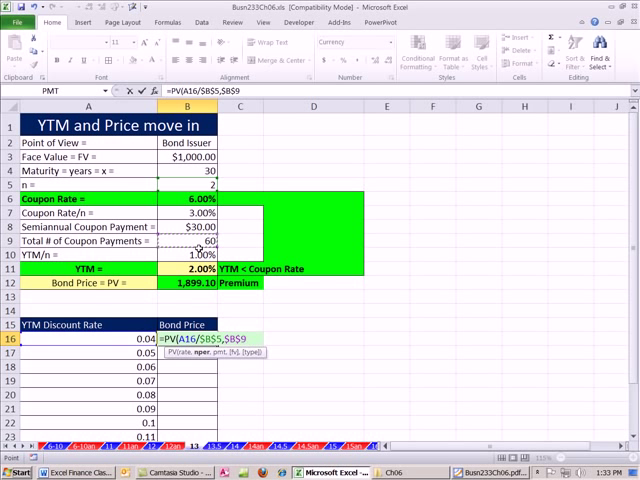
{"action": "type", "text": ","}
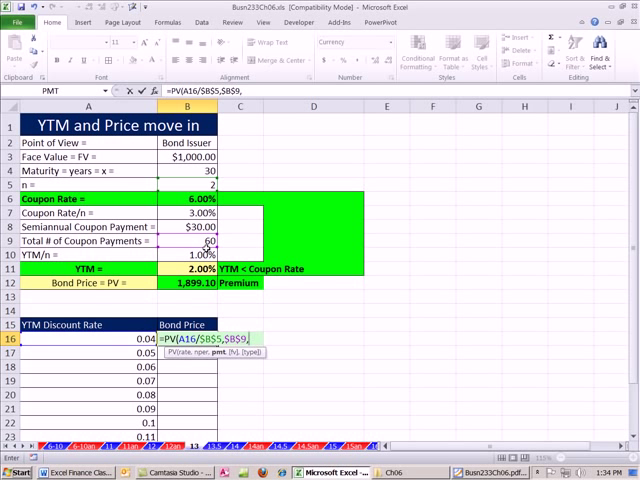
{"action": "type", "text": "-"}
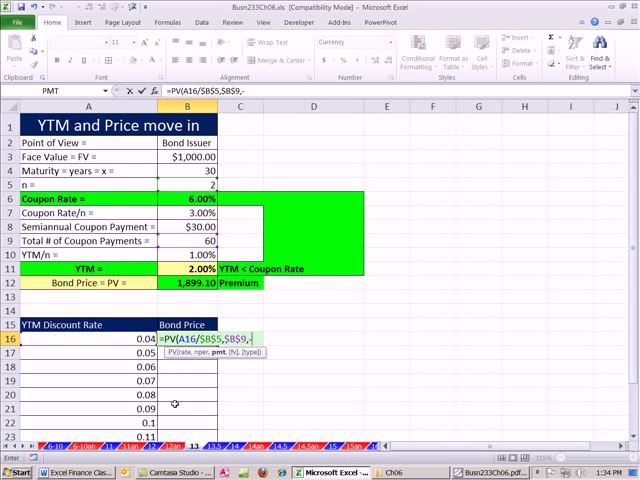
{"action": "mouse_move", "coordinate": [184, 378]}
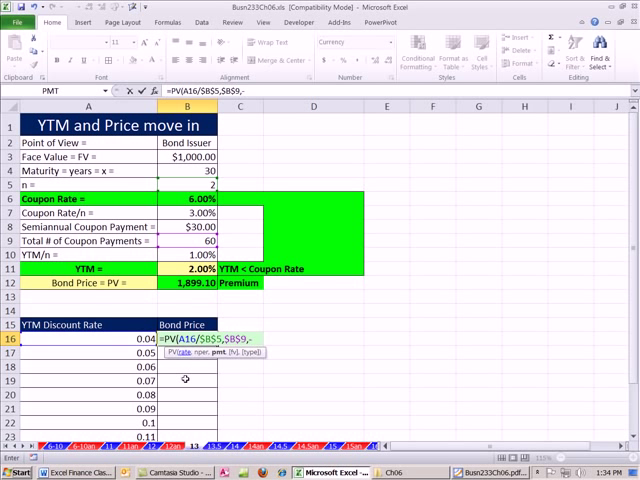
{"action": "mouse_move", "coordinate": [204, 372]}
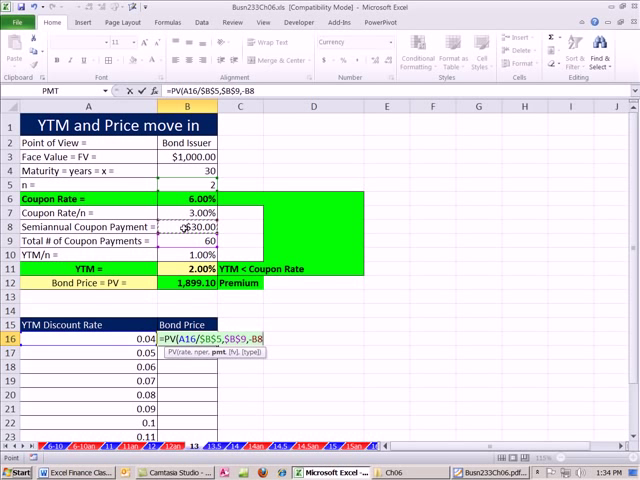
{"action": "type", "text": "$B$8,"}
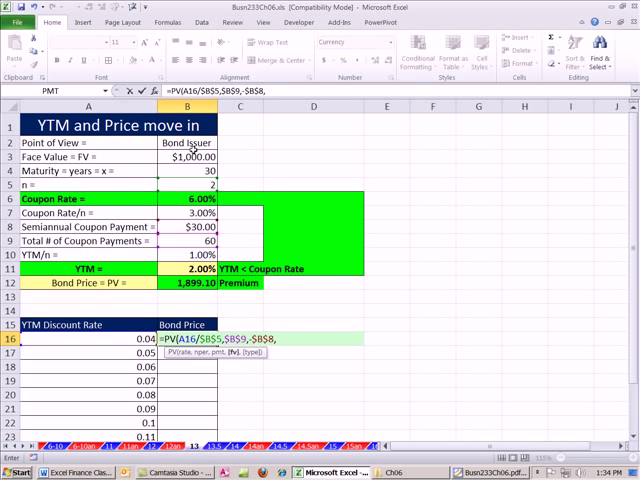
{"action": "type", "text": "-B3"}
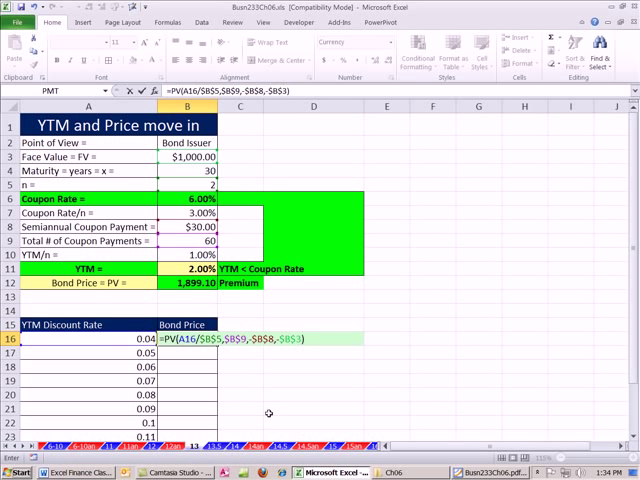
{"action": "key", "text": "Return"}
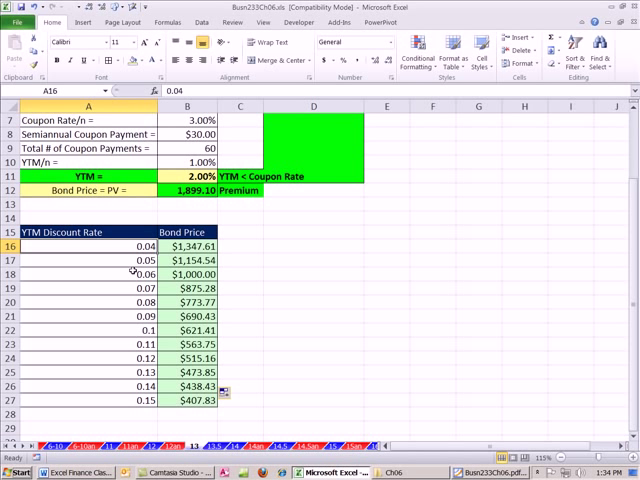
- Select the YTM Discount Rate and Bond Price table A15:B27 including headers
{"action": "left_click", "coordinate": [88, 330]}
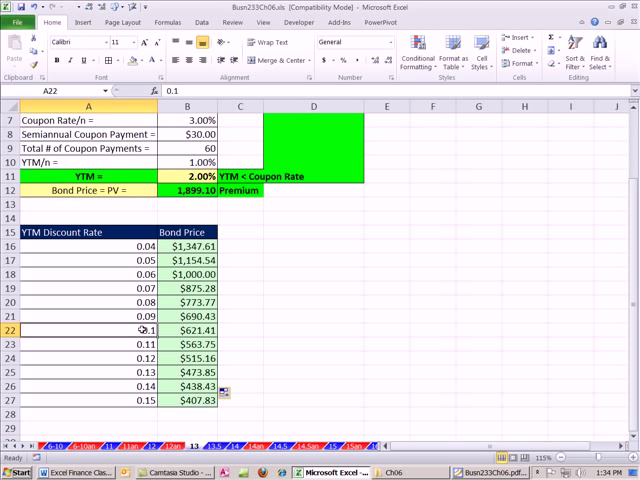
{"action": "left_click_drag", "start_coordinate": [88, 232], "coordinate": [200, 244]}
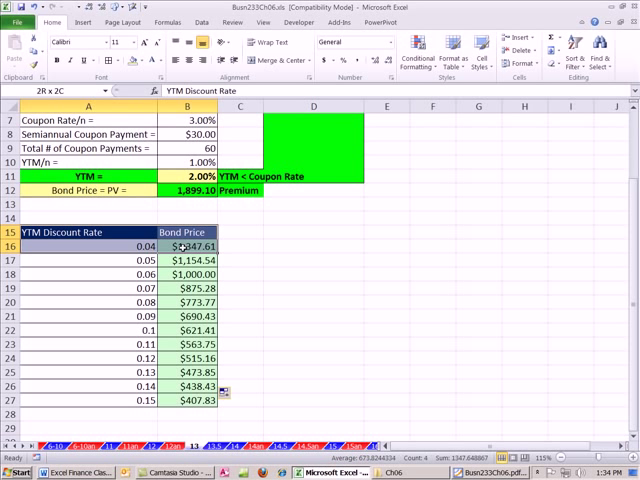
{"action": "left_click", "coordinate": [88, 232]}
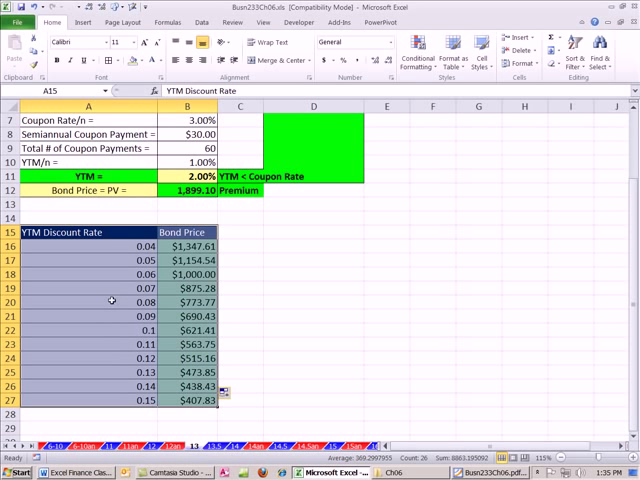
{"action": "mouse_move", "coordinate": [168, 316]}
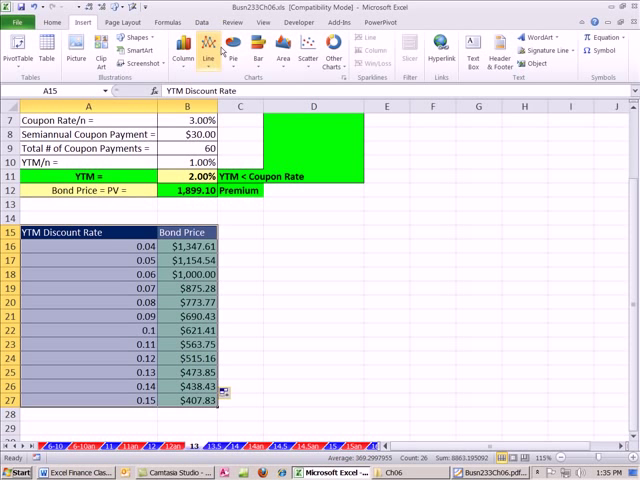
- Insert a Scatter with Smooth Lines chart and move its legend to the top
{"action": "left_click", "coordinate": [308, 42]}
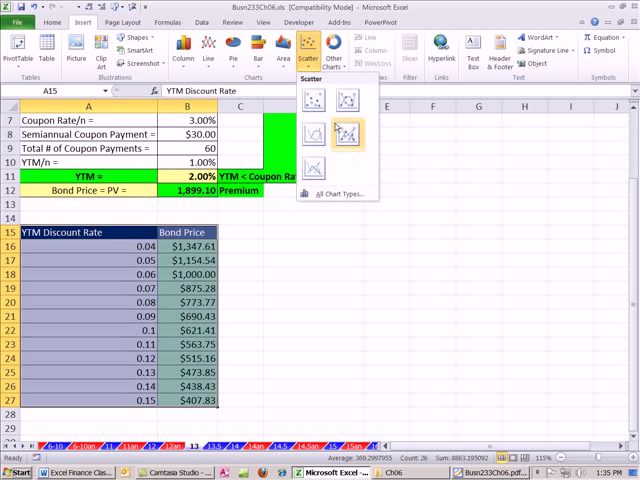
{"action": "mouse_move", "coordinate": [316, 136]}
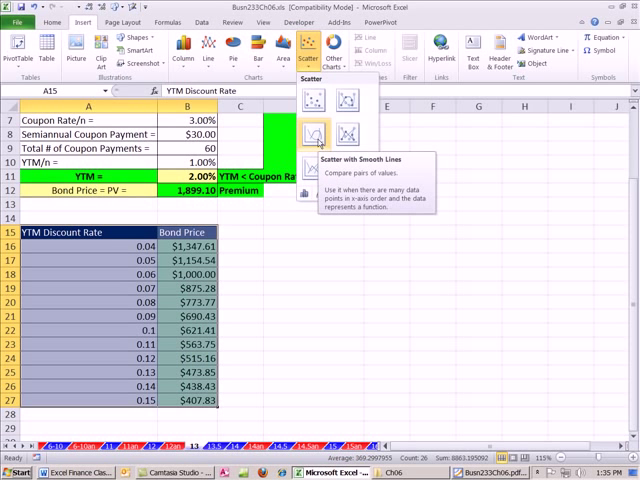
{"action": "left_click", "coordinate": [314, 132]}
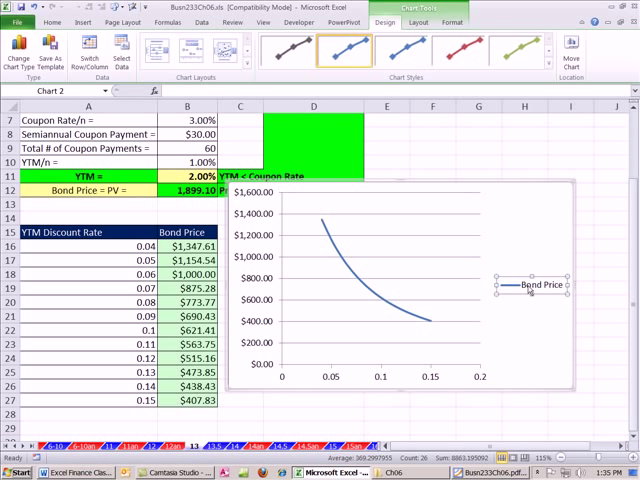
{"action": "right_click", "coordinate": [540, 290]}
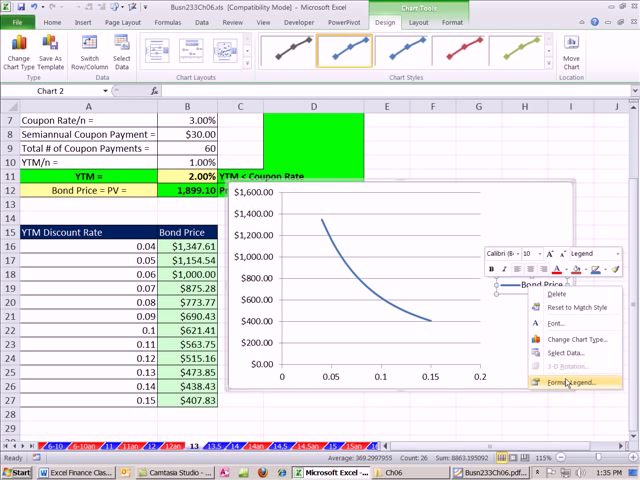
{"action": "left_click", "coordinate": [570, 380]}
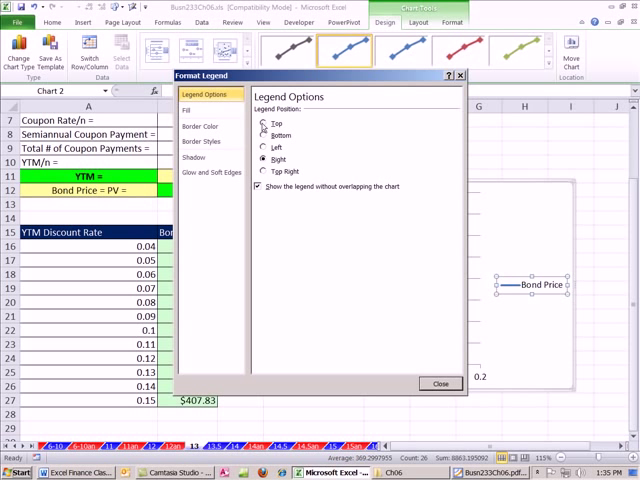
{"action": "left_click", "coordinate": [440, 384]}
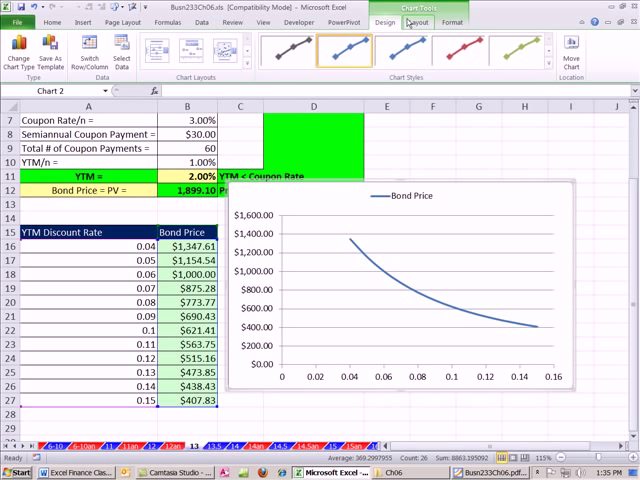
- Add axis titles YTM Discount Rate below the horizontal axis and Bond Price rotated on the vertical
{"action": "left_click", "coordinate": [412, 22]}
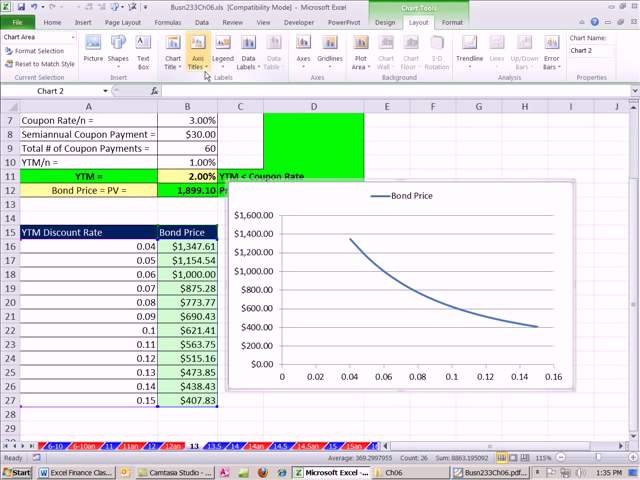
{"action": "left_click", "coordinate": [196, 44]}
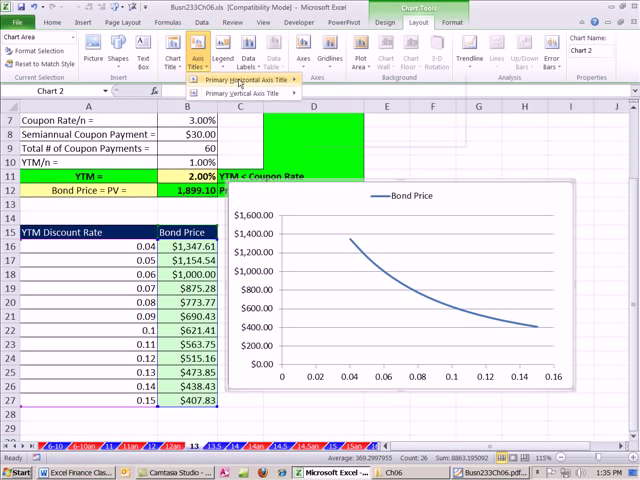
{"action": "left_click", "coordinate": [246, 80]}
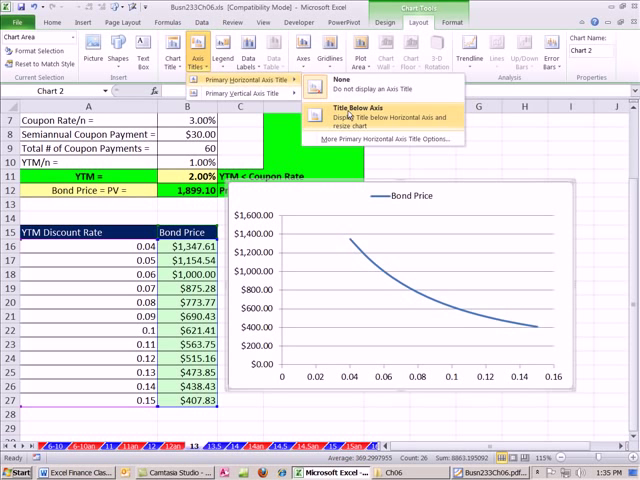
{"action": "left_click", "coordinate": [348, 108]}
{"action": "type", "text": "='13'!$A$15"}
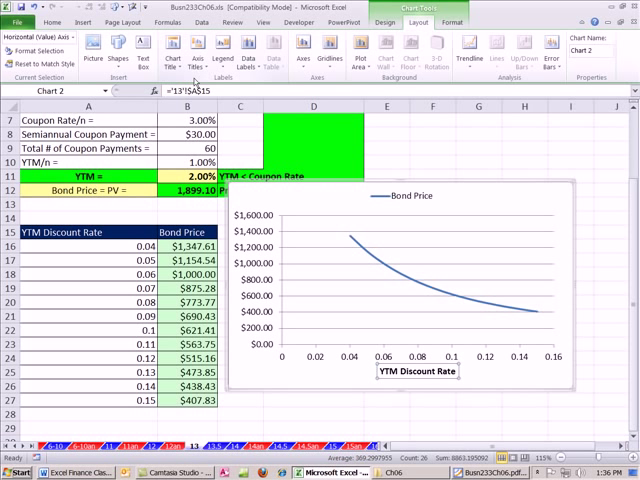
{"action": "left_click", "coordinate": [190, 50]}
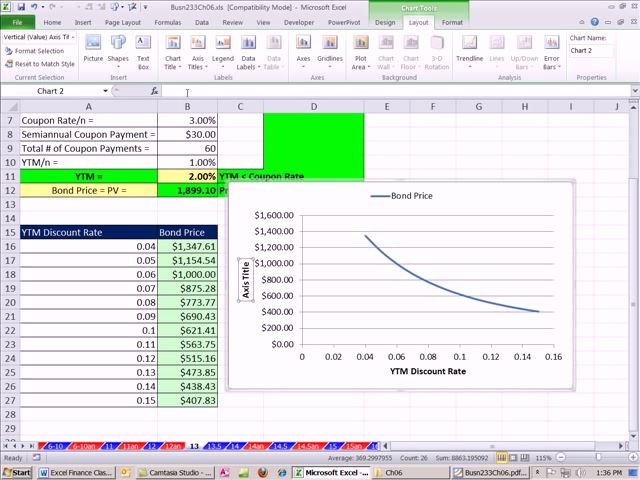
{"action": "left_click", "coordinate": [188, 232]}
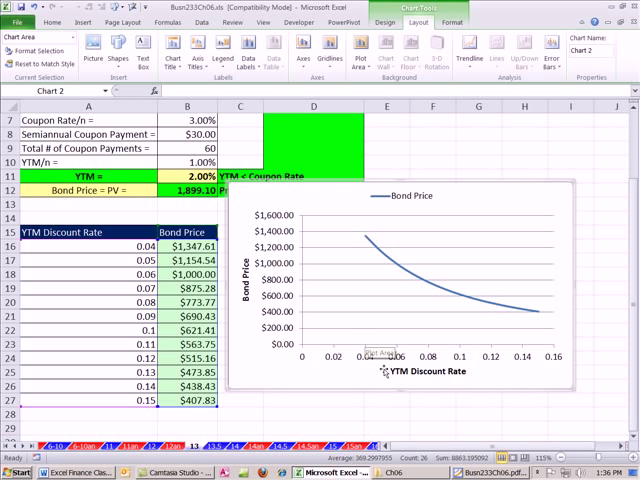
{"action": "mouse_move", "coordinate": [496, 364]}
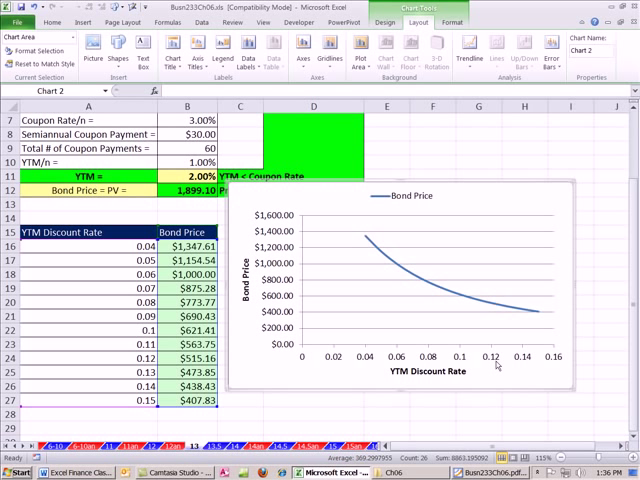
{"action": "mouse_move", "coordinate": [312, 198]}
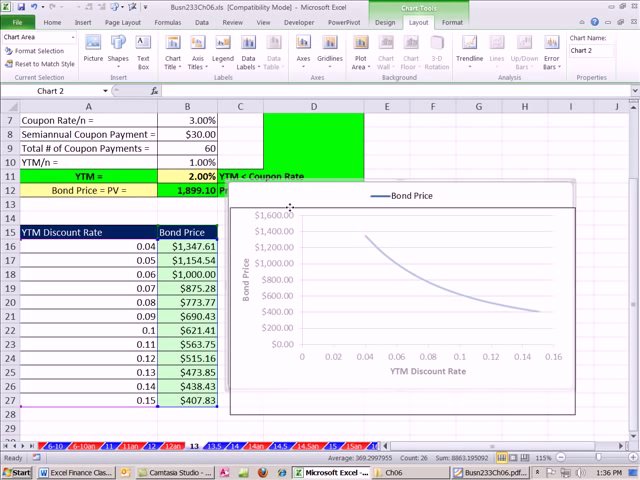
{"action": "scroll", "scroll_direction": "up", "scroll_amount": 3}
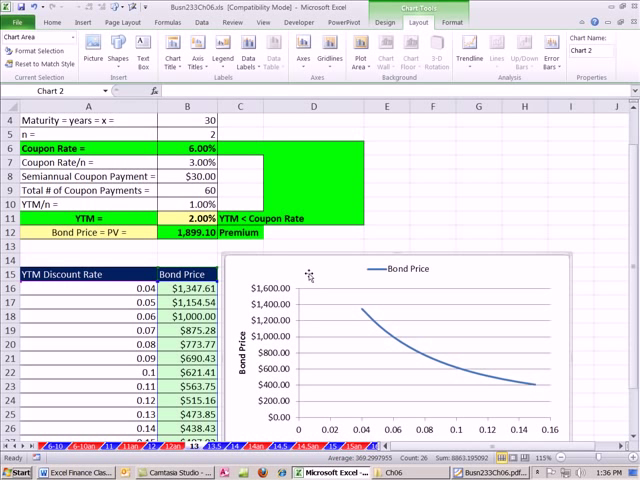